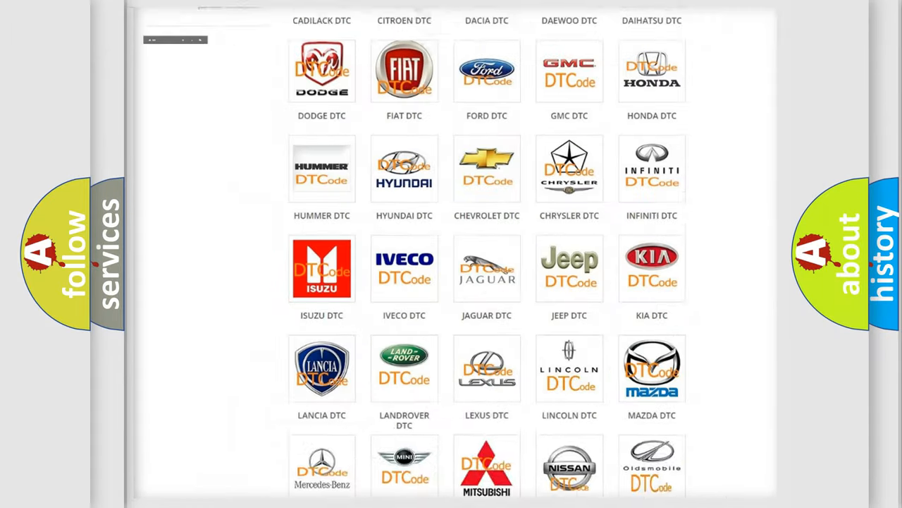
{"action": "scroll", "scroll_direction": "up", "scroll_amount": 3}
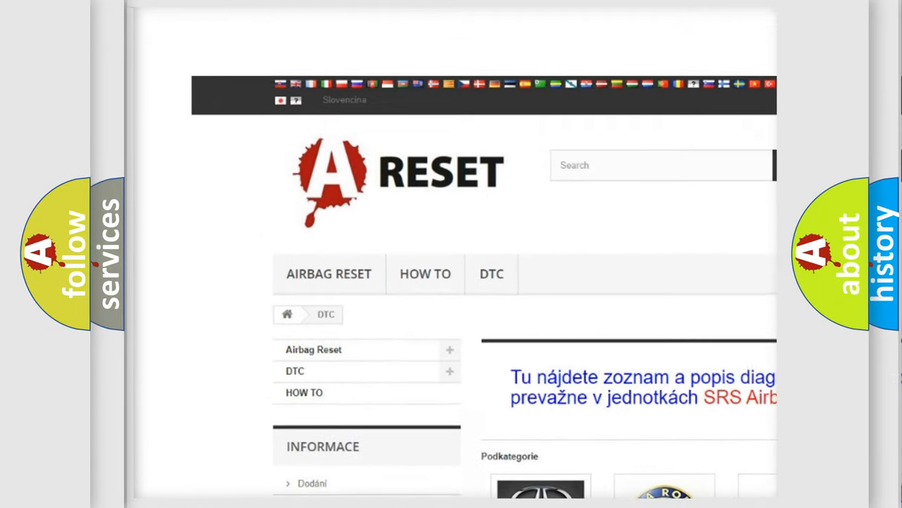
{"action": "scroll", "scroll_direction": "up", "scroll_amount": 3}
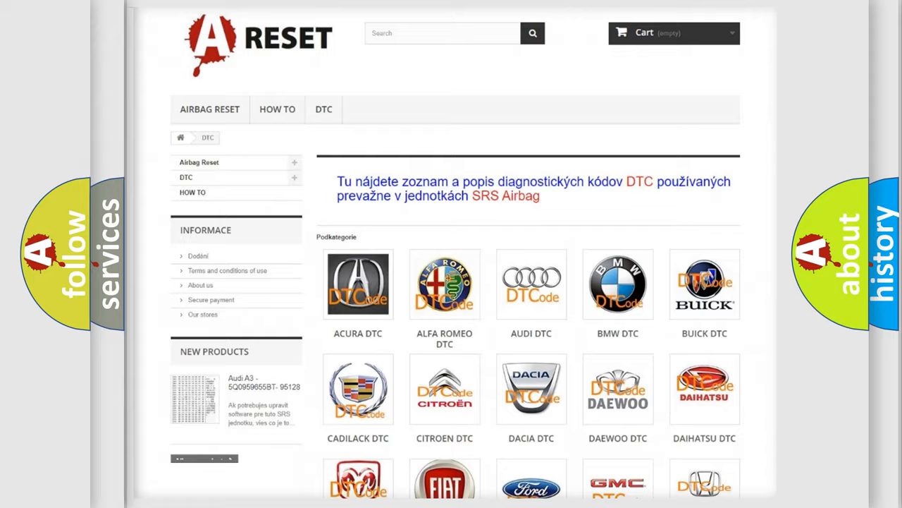
{"action": "scroll", "scroll_direction": "down", "scroll_amount": 3}
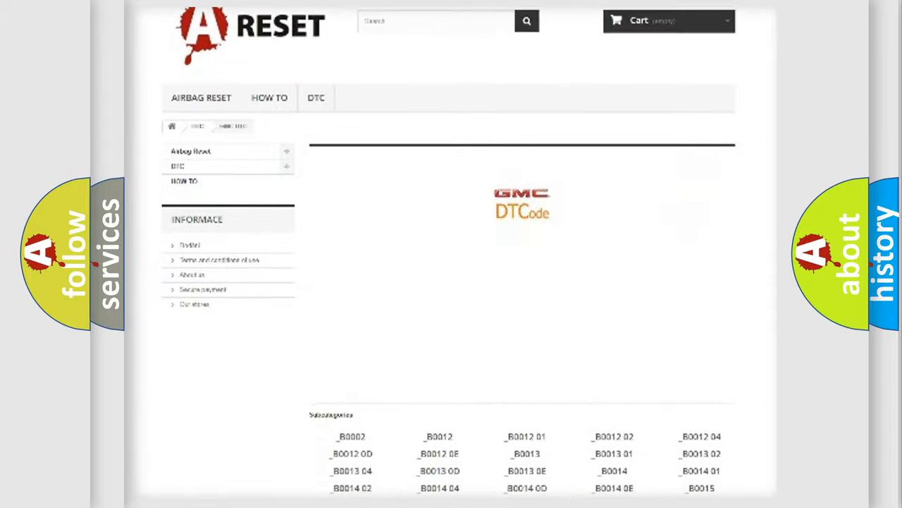
{"action": "scroll", "scroll_direction": "down", "scroll_amount": 3}
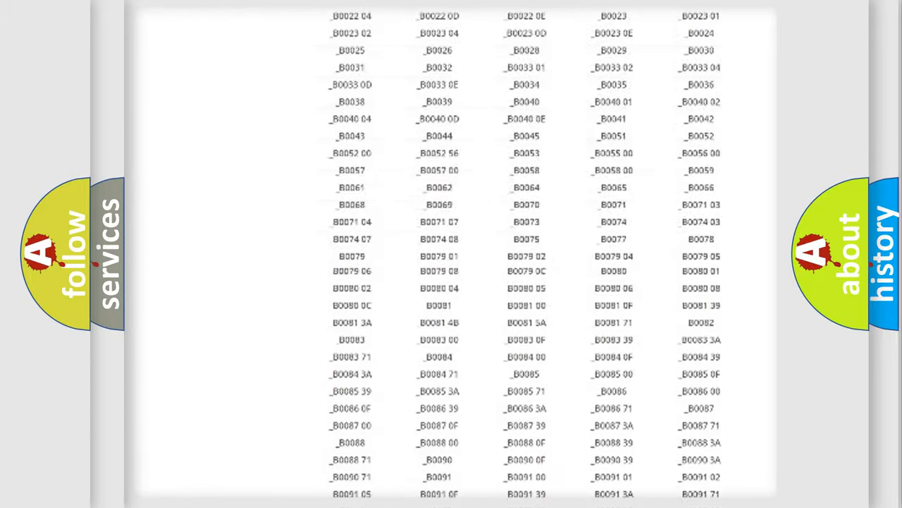
{"action": "scroll", "scroll_direction": "up", "scroll_amount": 3}
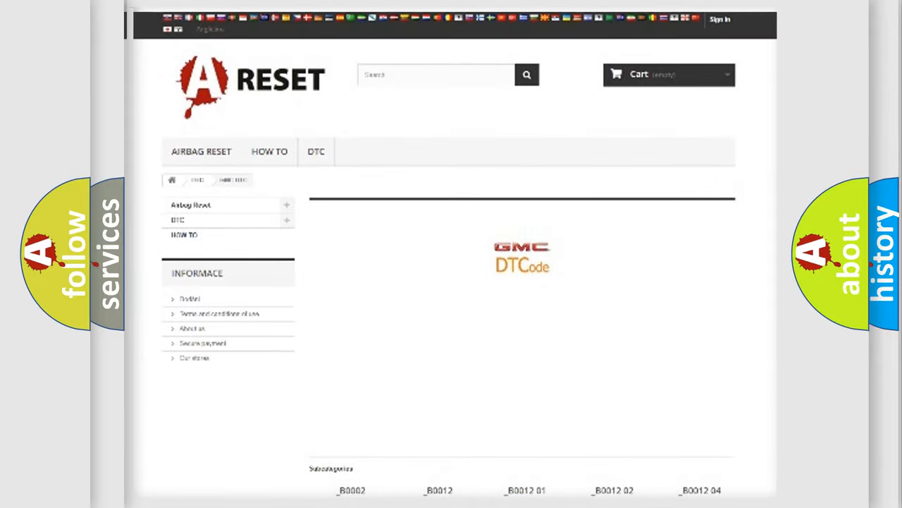